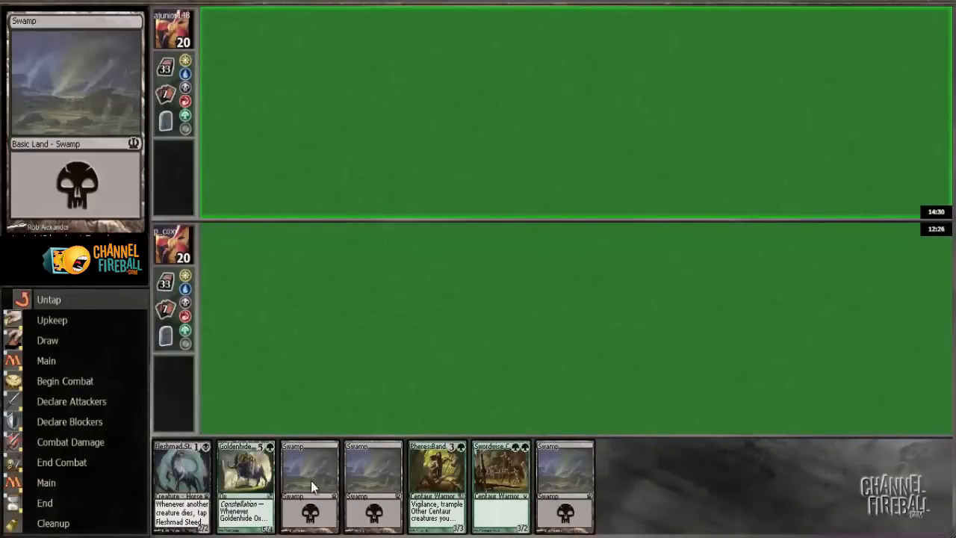
mouse_move(436, 460)
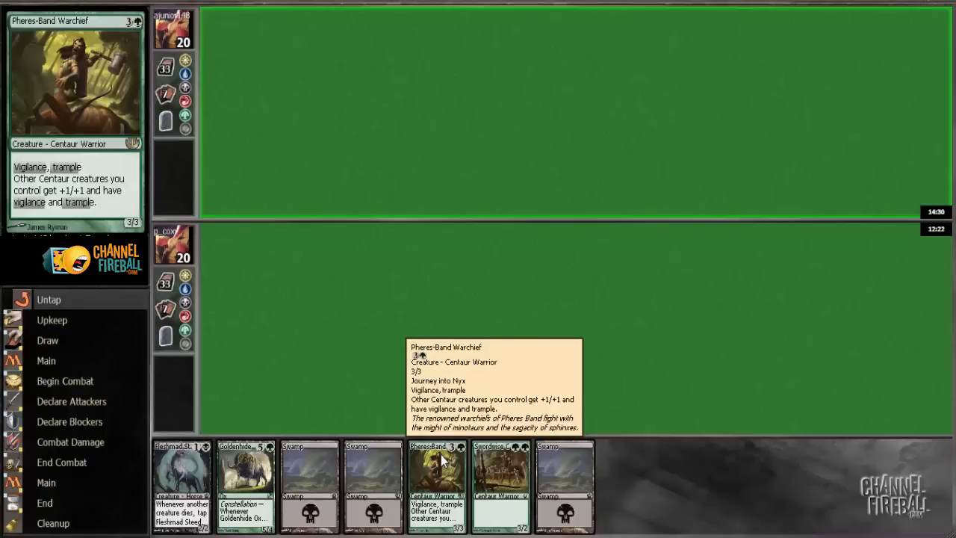
mouse_move(68, 286)
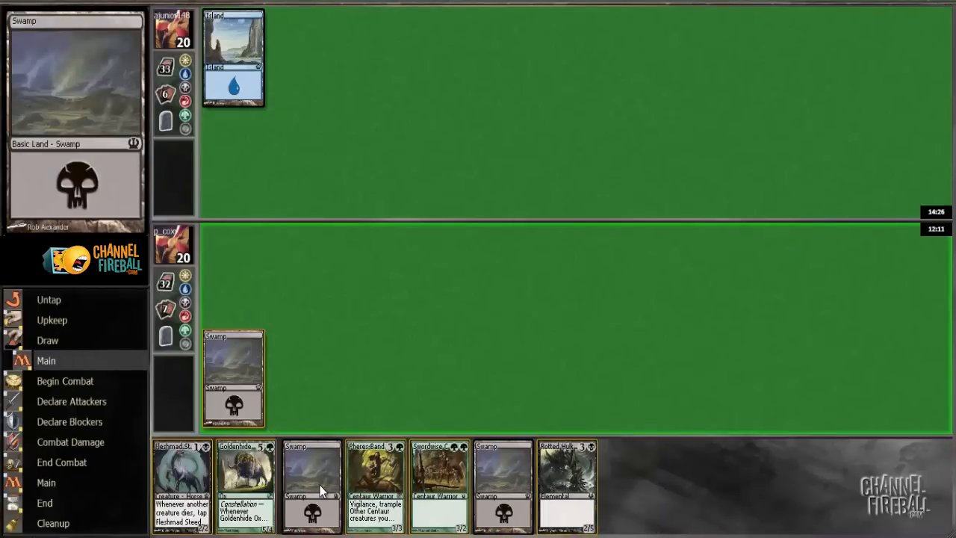
mouse_move(311, 486)
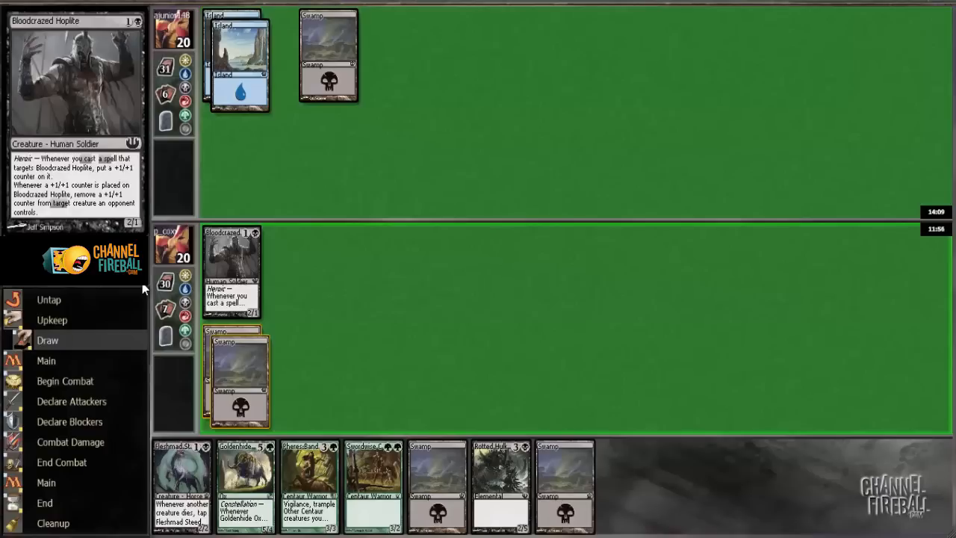
mouse_move(147, 290)
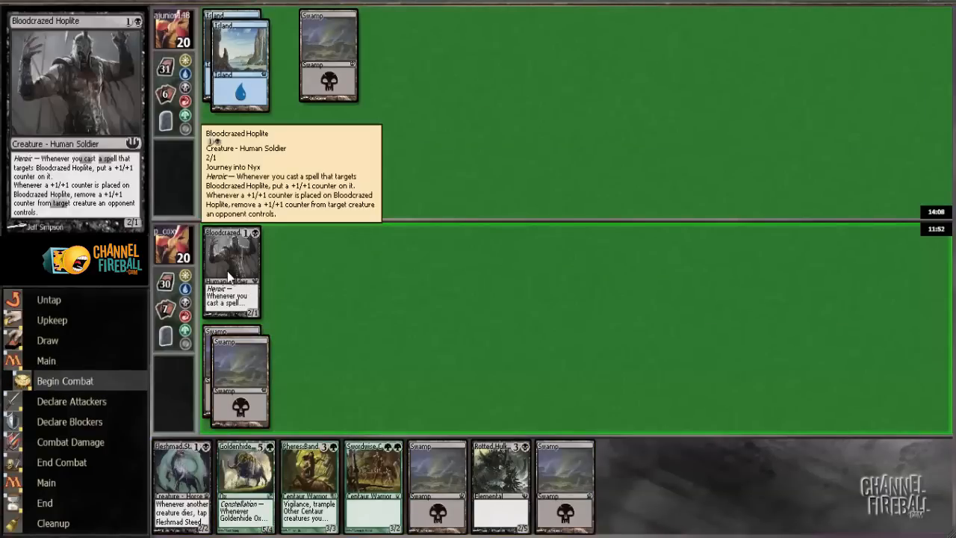
Attack with Bloodcrazed Hoplite to bring the opponent to 18 life, then cast Fleshmad Steed.
left_click(66, 381)
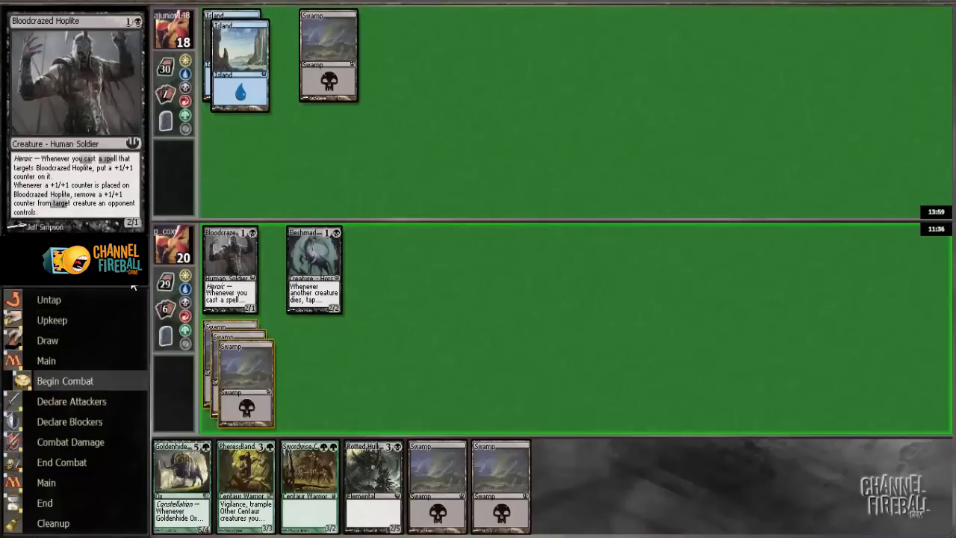
mouse_move(242, 257)
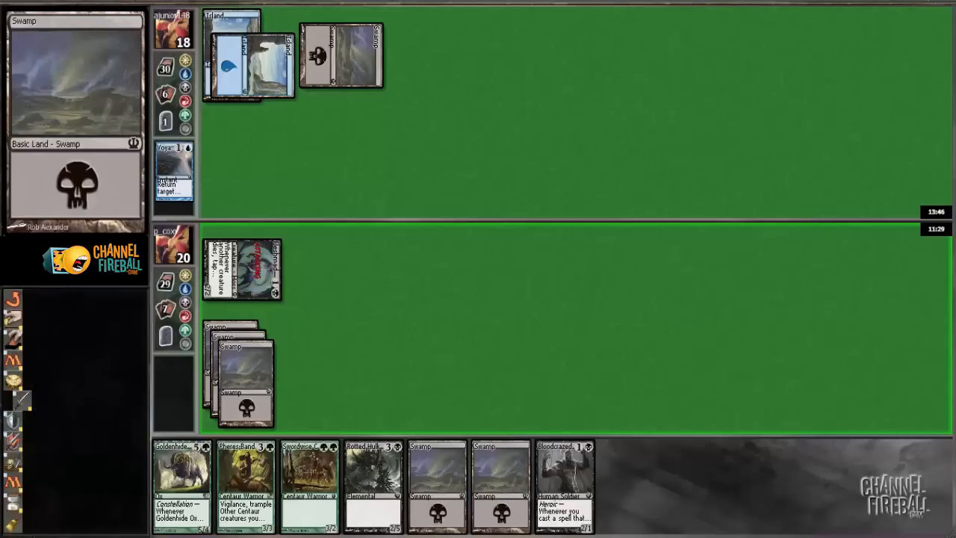
Pass the opponent's turn, attack to drop them to 16 life, and play a Swamp.
left_click(12, 400)
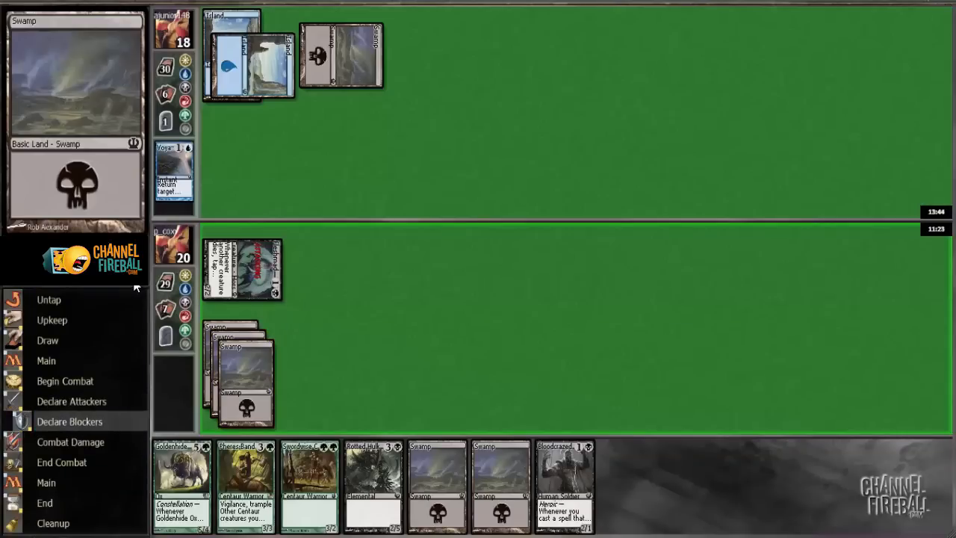
left_click(71, 442)
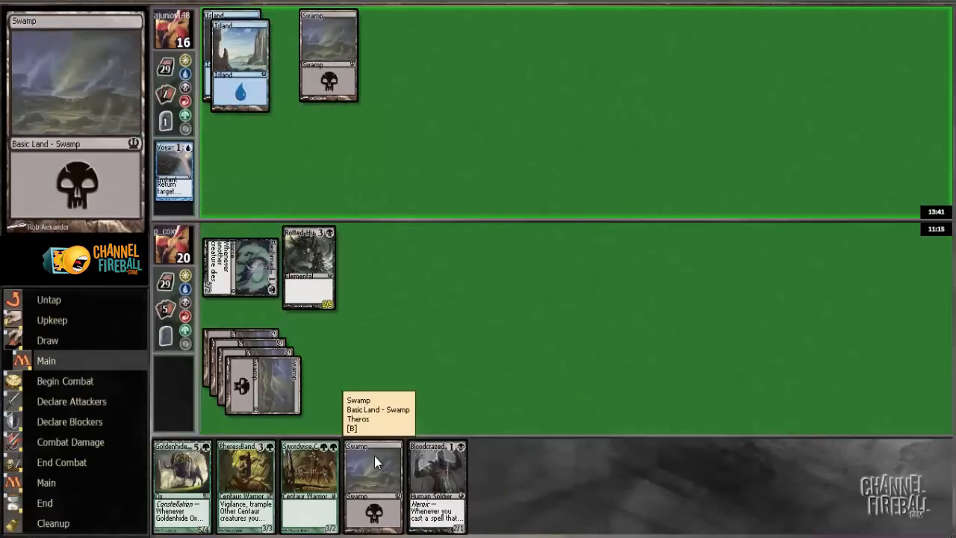
mouse_move(430, 266)
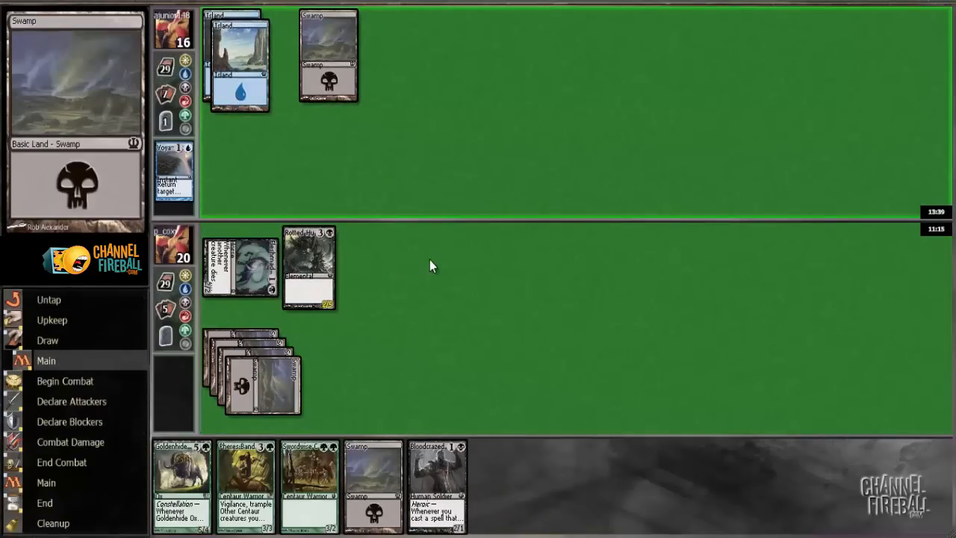
left_click(66, 381)
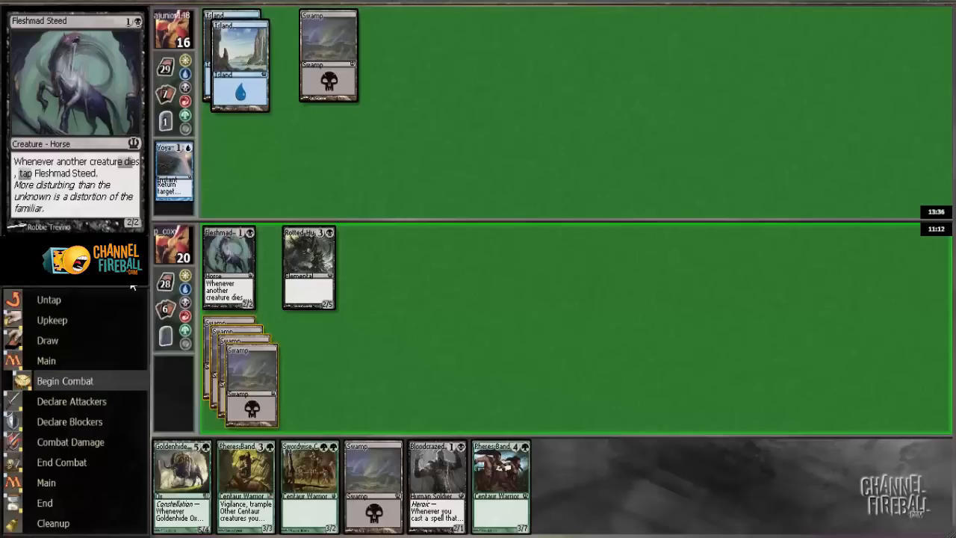
mouse_move(230, 257)
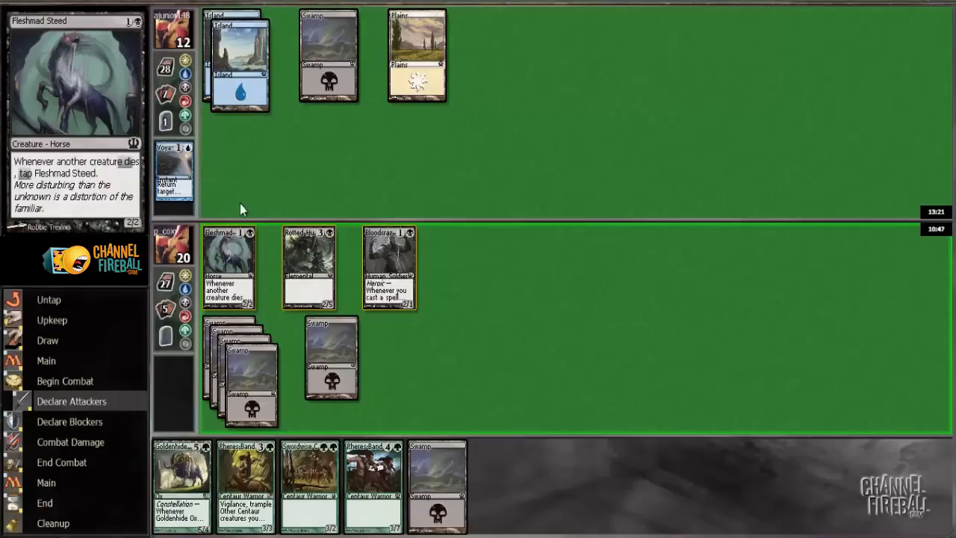
mouse_move(260, 188)
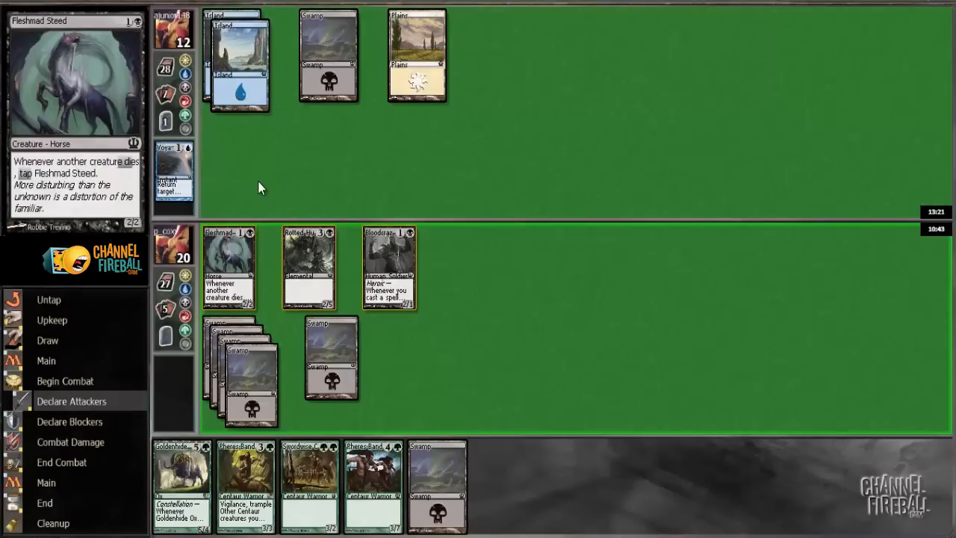
Confirm attackers to drop the opponent to 8 life, play a Swamp, and end the turn.
left_click(227, 266)
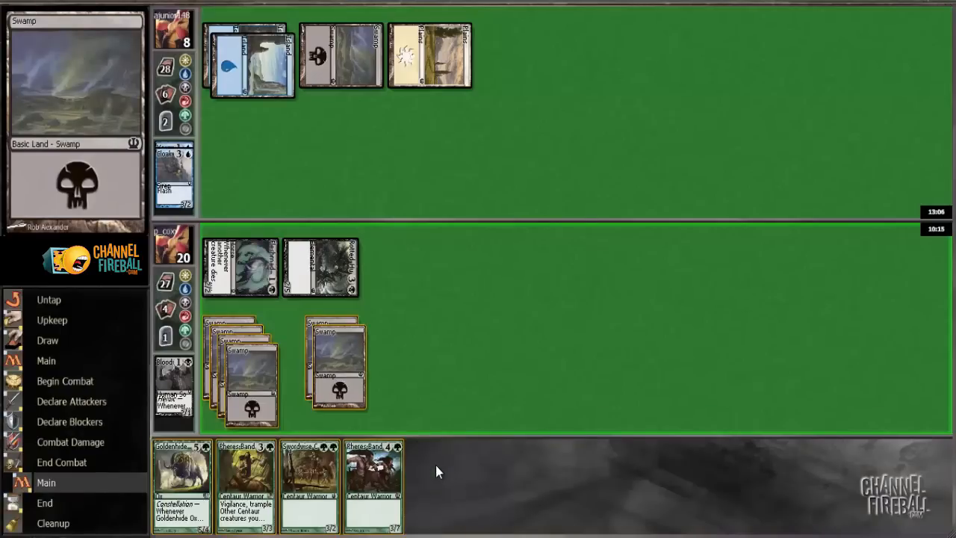
left_click(45, 502)
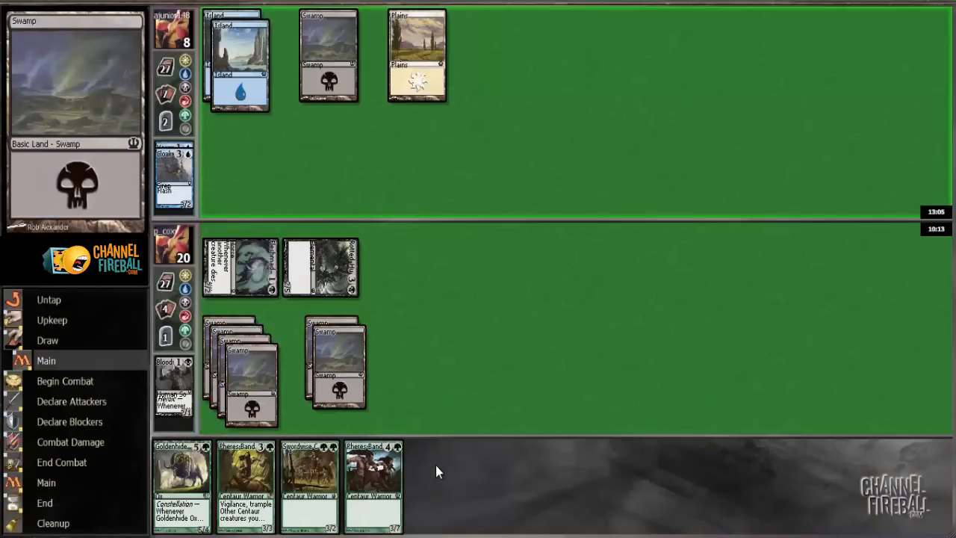
mouse_move(478, 314)
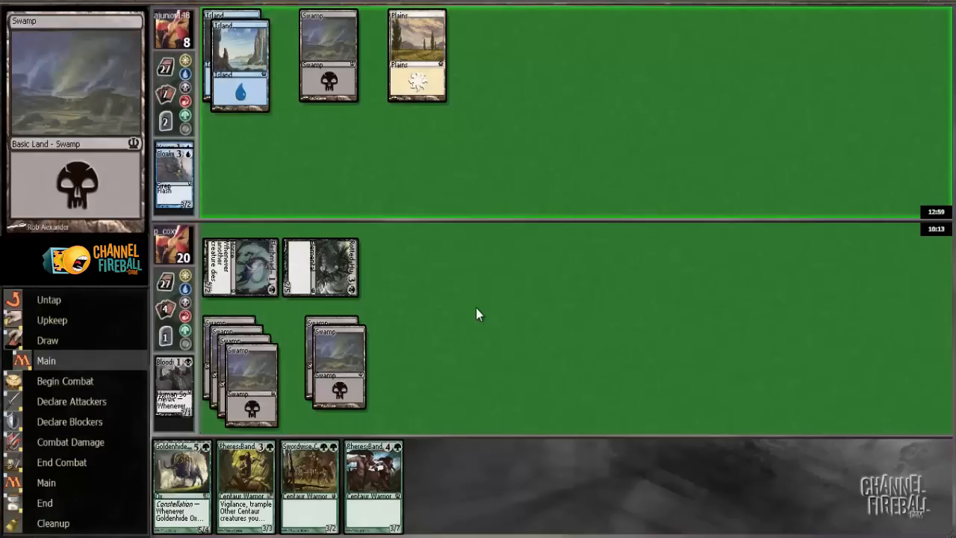
mouse_move(260, 137)
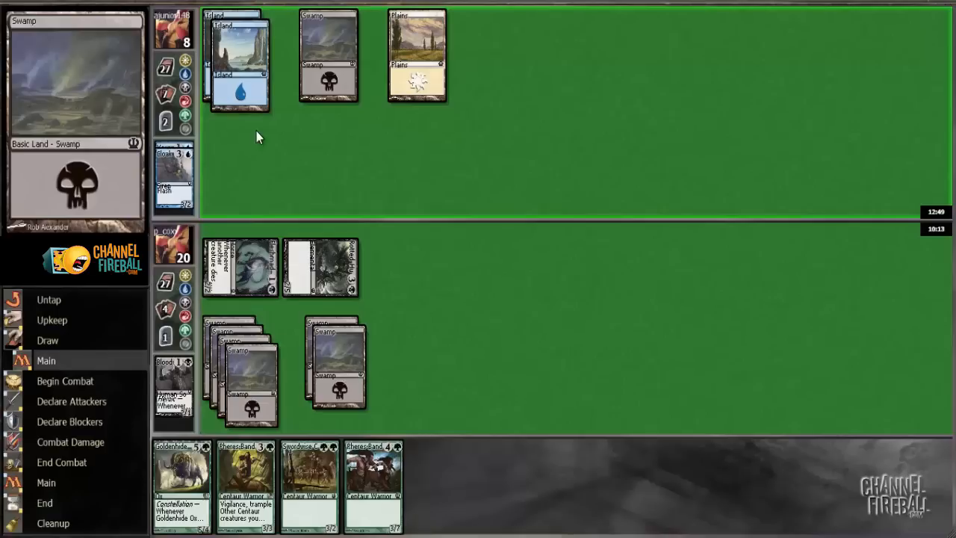
mouse_move(326, 365)
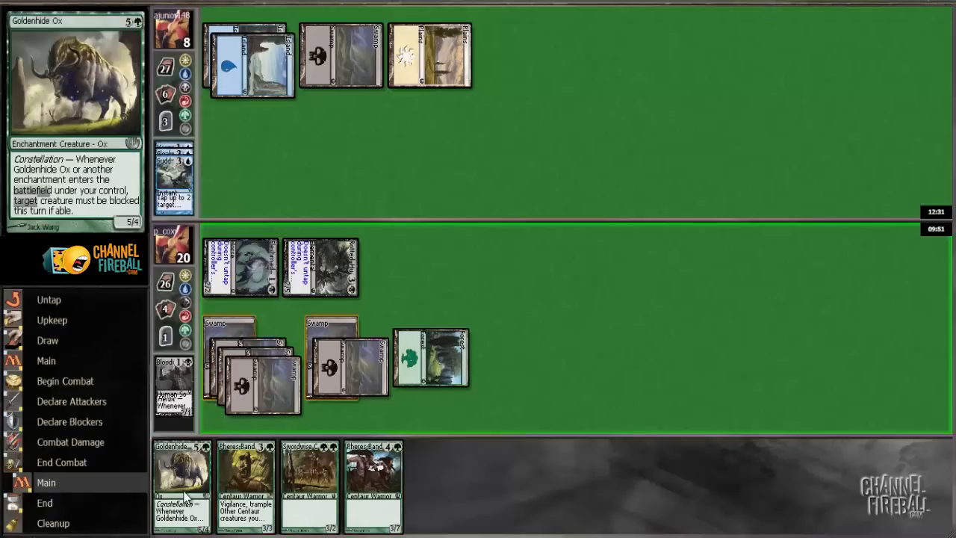
mouse_move(355, 340)
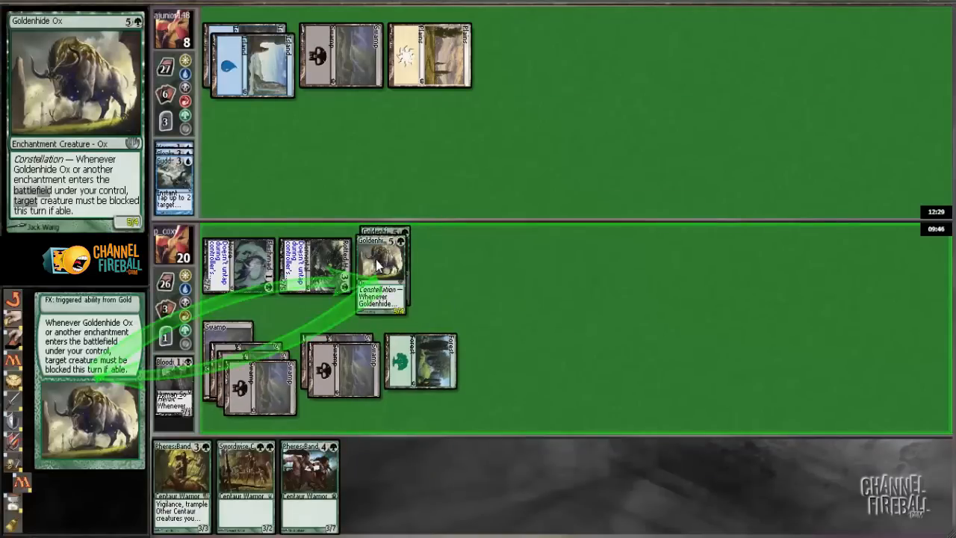
mouse_move(377, 262)
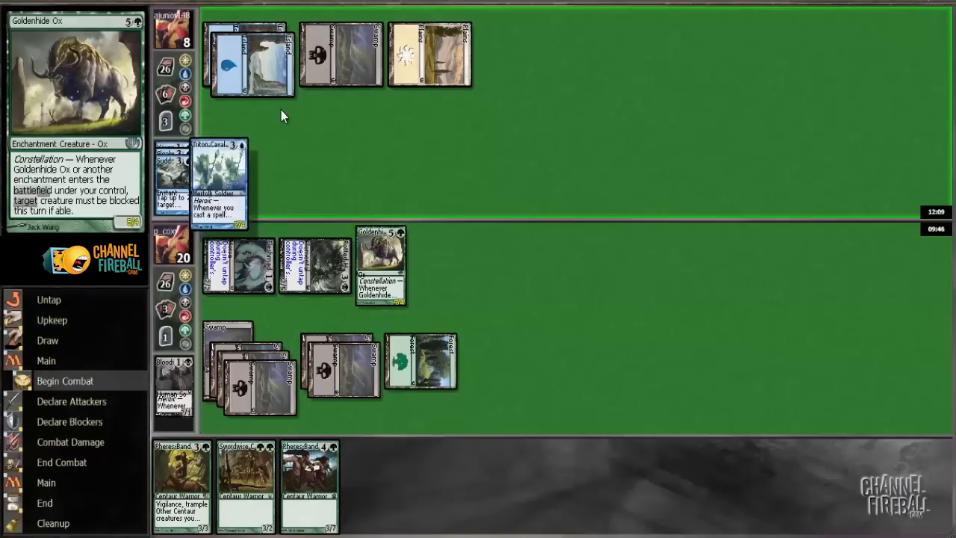
mouse_move(232, 162)
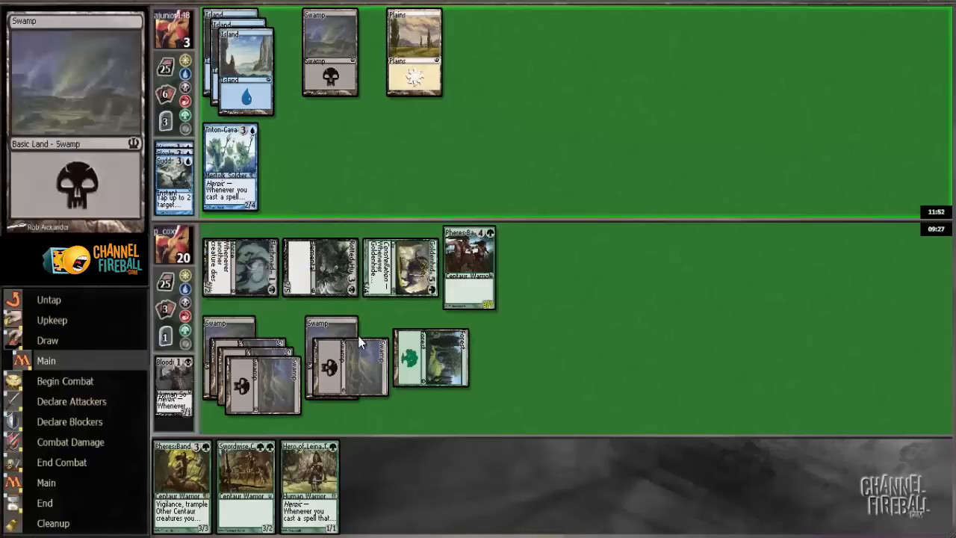
mouse_move(440, 355)
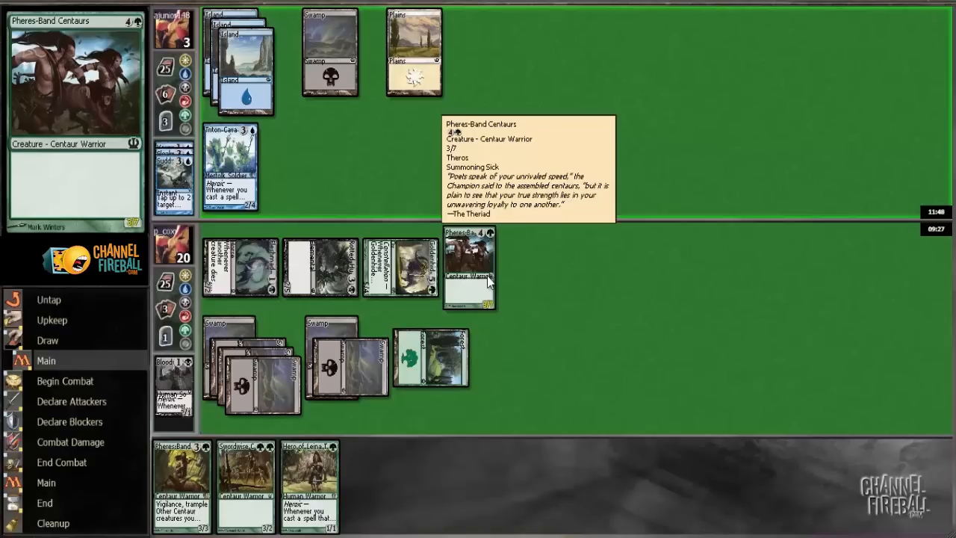
mouse_move(563, 285)
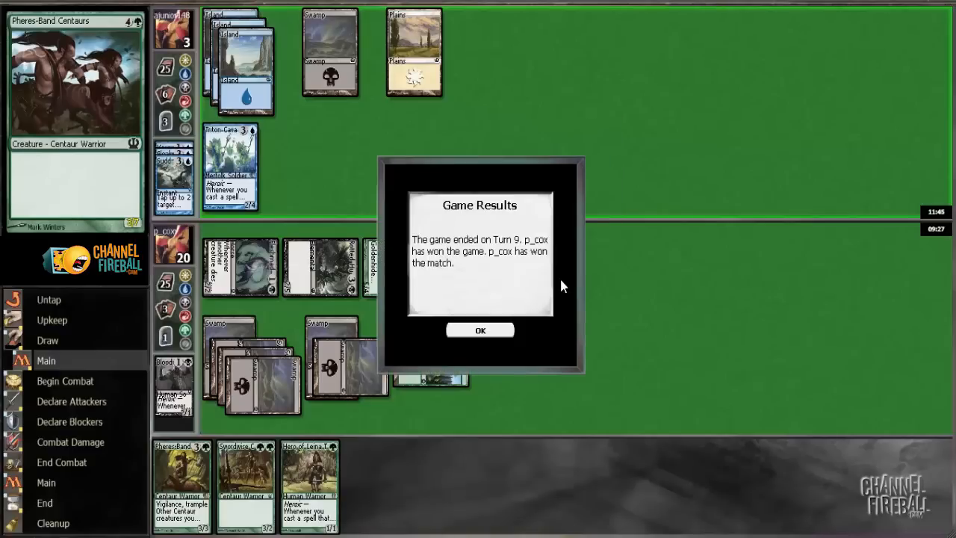
Dismiss the Game Results dialog after winning to view the tournament standings.
left_click(481, 331)
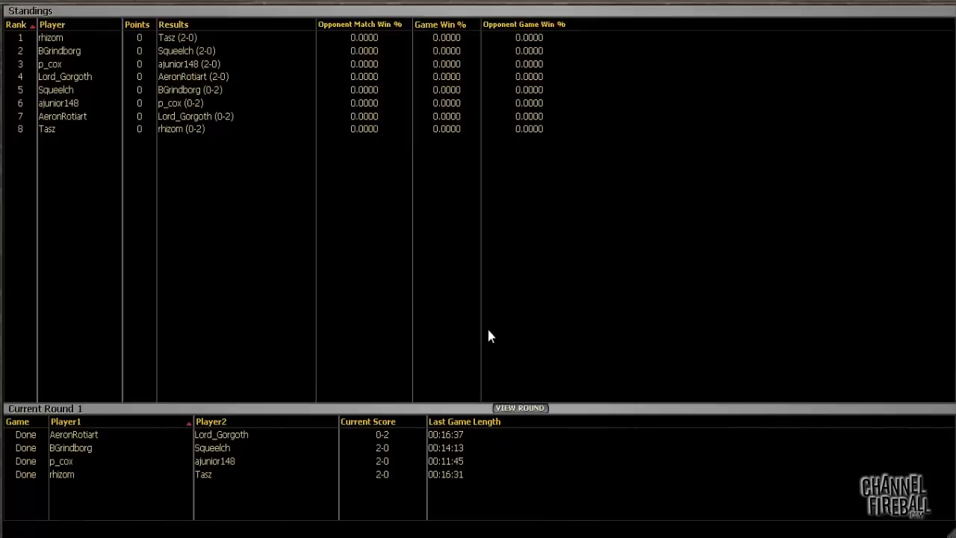